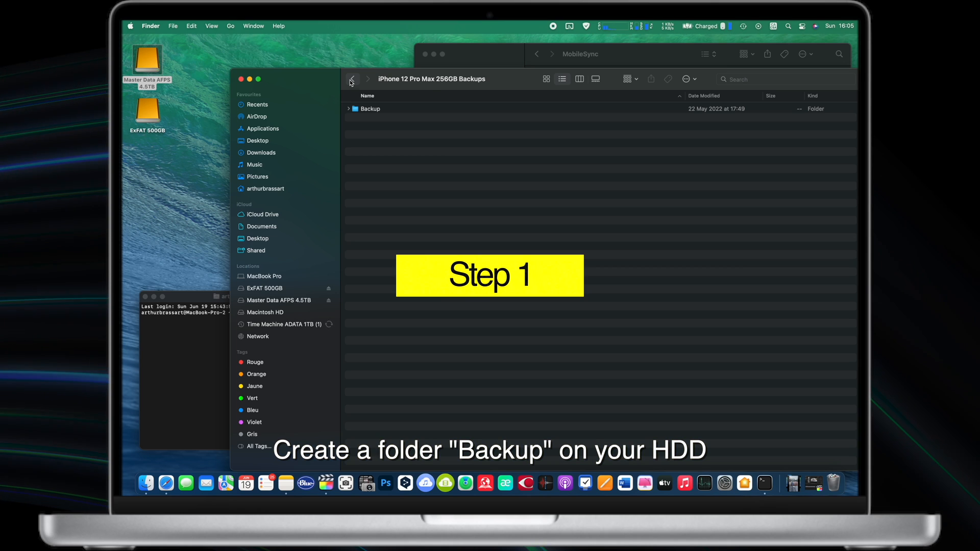
# - Return to the drive's Backups folder, then jump to ~/Library via Go to Folder
pyautogui.click(369, 109)
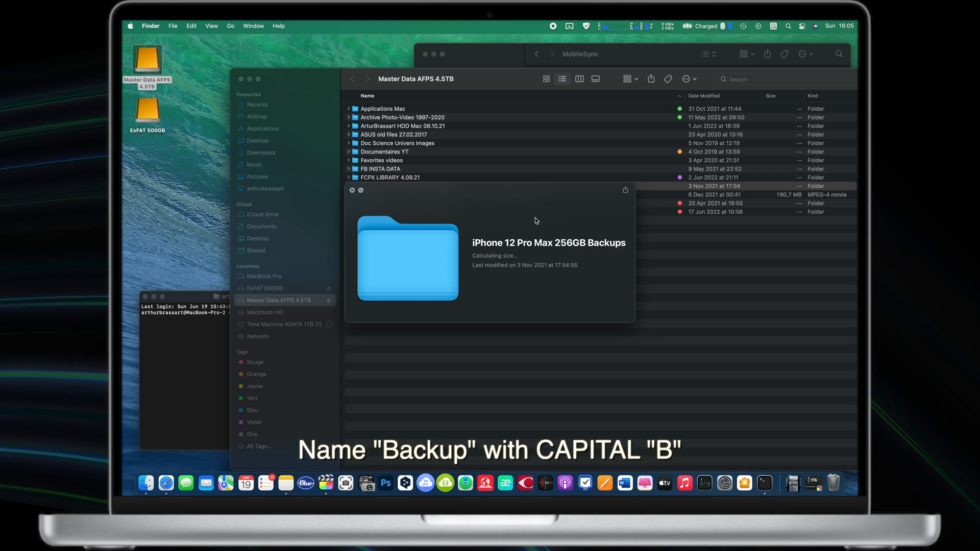
pyautogui.moveTo(471, 171)
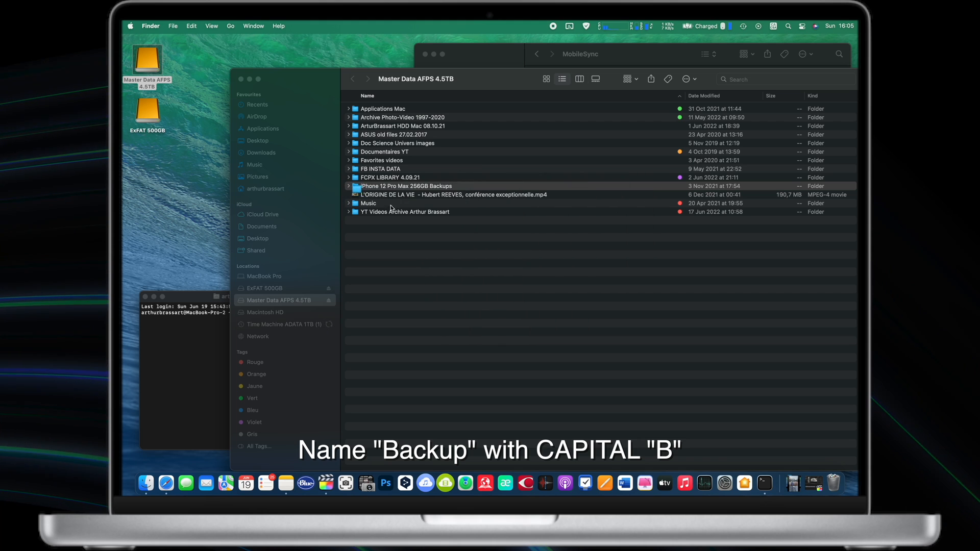
pyautogui.doubleClick(406, 186)
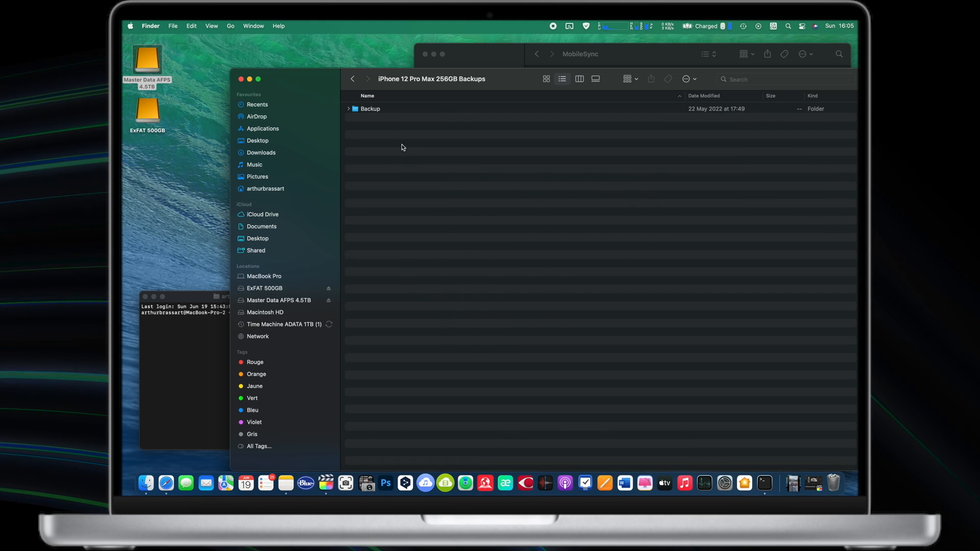
pyautogui.click(230, 26)
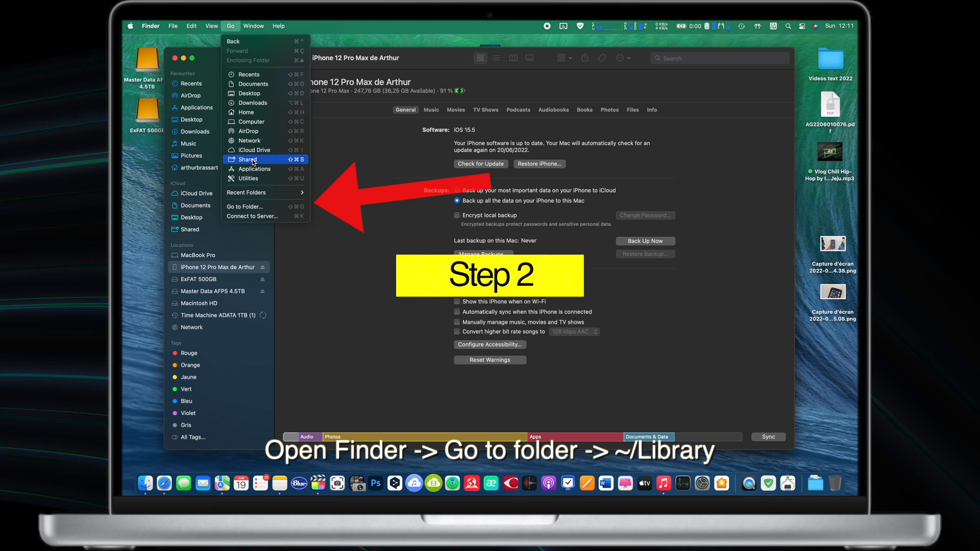
pyautogui.click(245, 206)
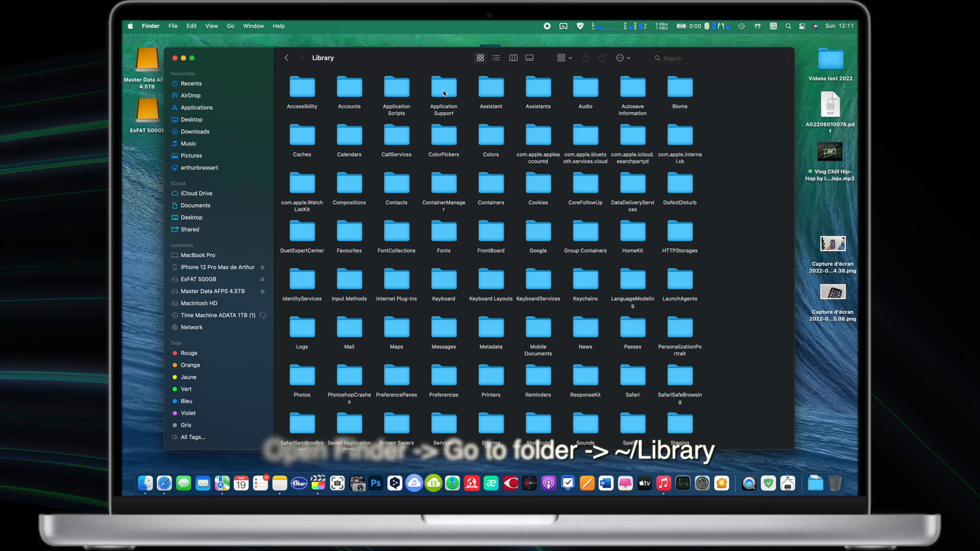
pyautogui.click(443, 88)
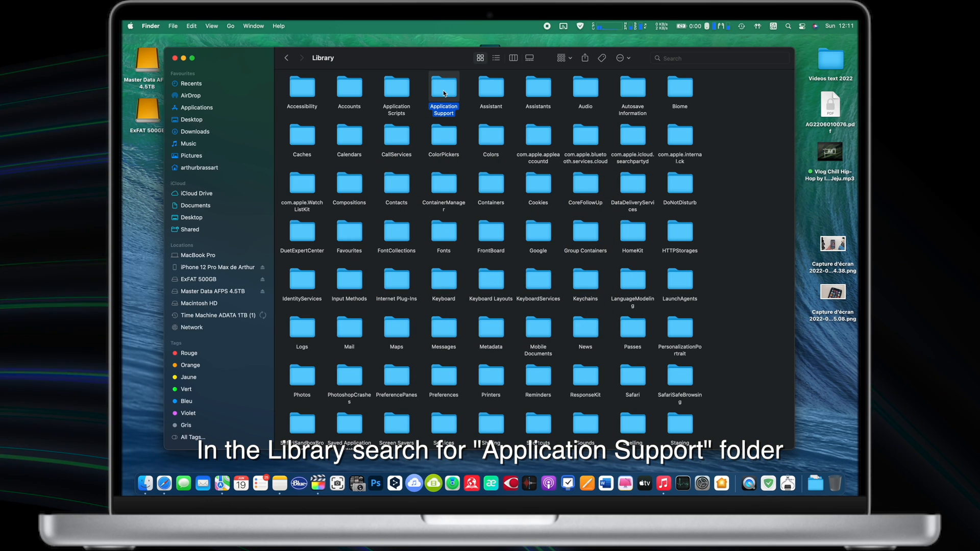
# - Navigate into Application Support and then MobileSync, revealing the local Backup folder
pyautogui.scroll(-3)
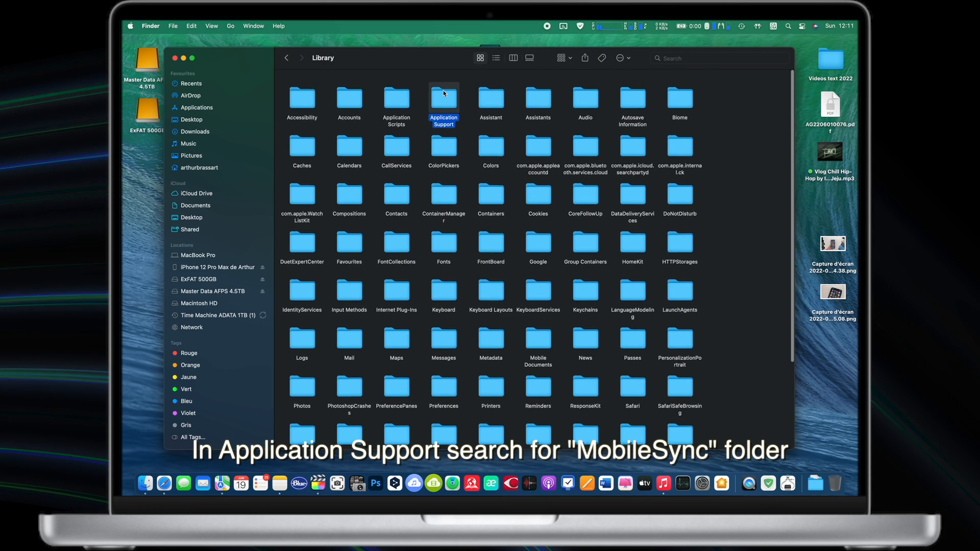
pyautogui.doubleClick(443, 101)
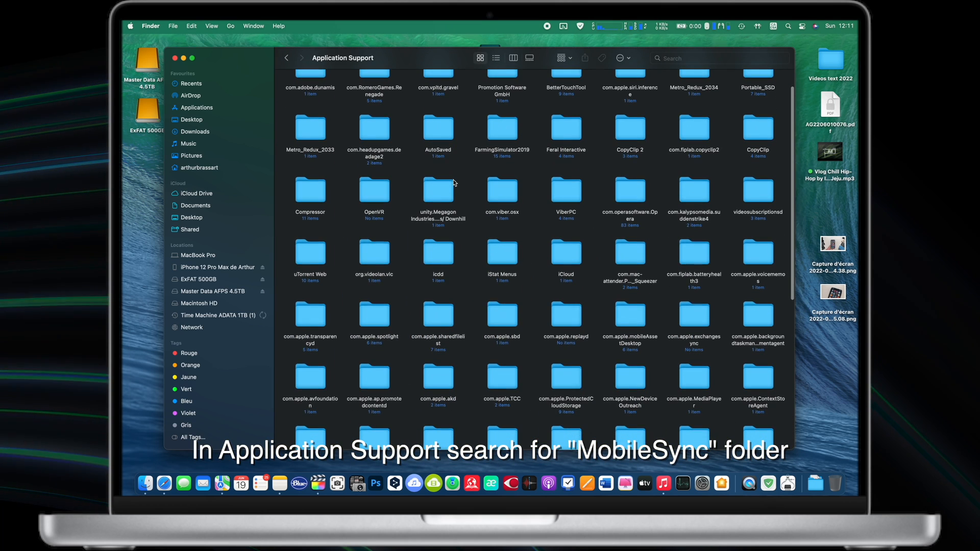
pyautogui.scroll(-3)
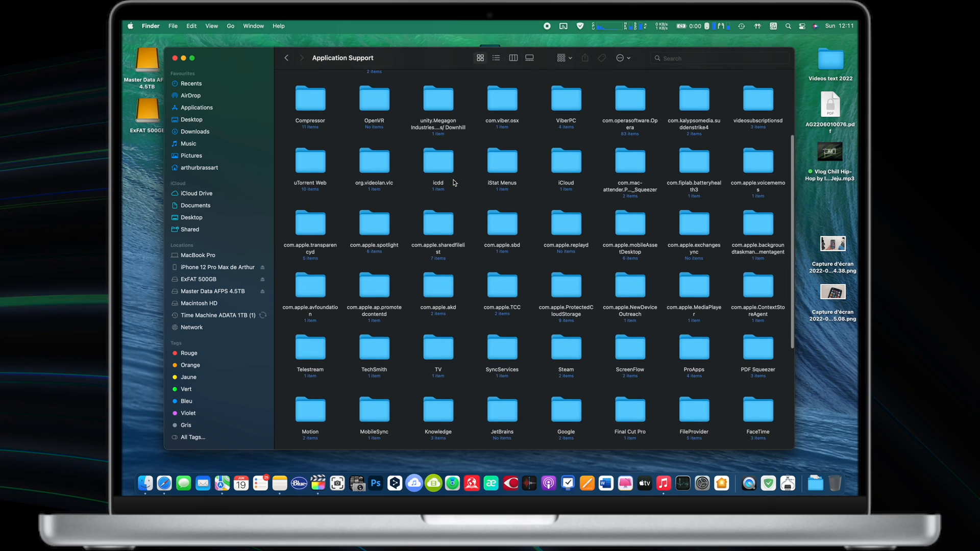
pyautogui.doubleClick(373, 411)
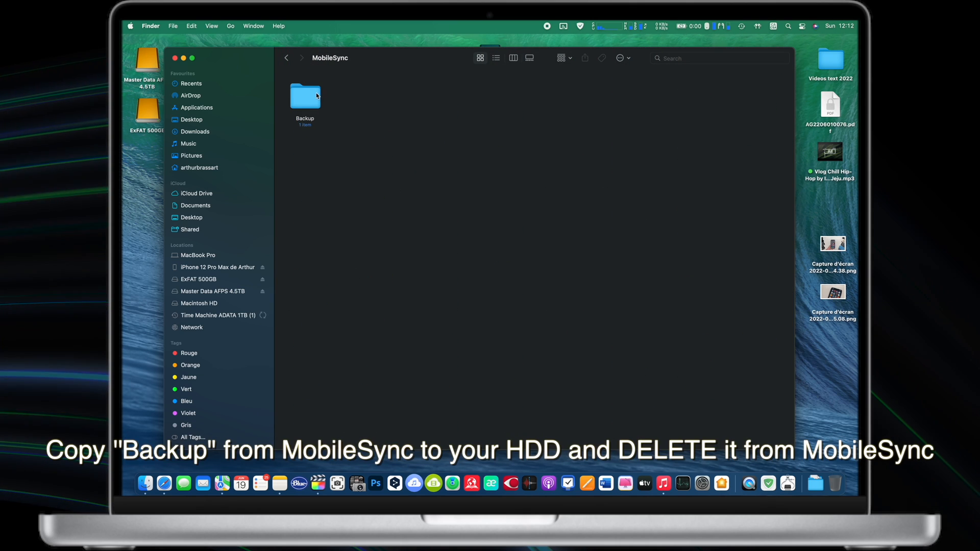
# - Copy the Backup folder from MobileSync into iPhone 12 Pro Max BACKUPS 2.0 on the external drive
pyautogui.moveTo(305, 100); pyautogui.dragTo(328, 129)
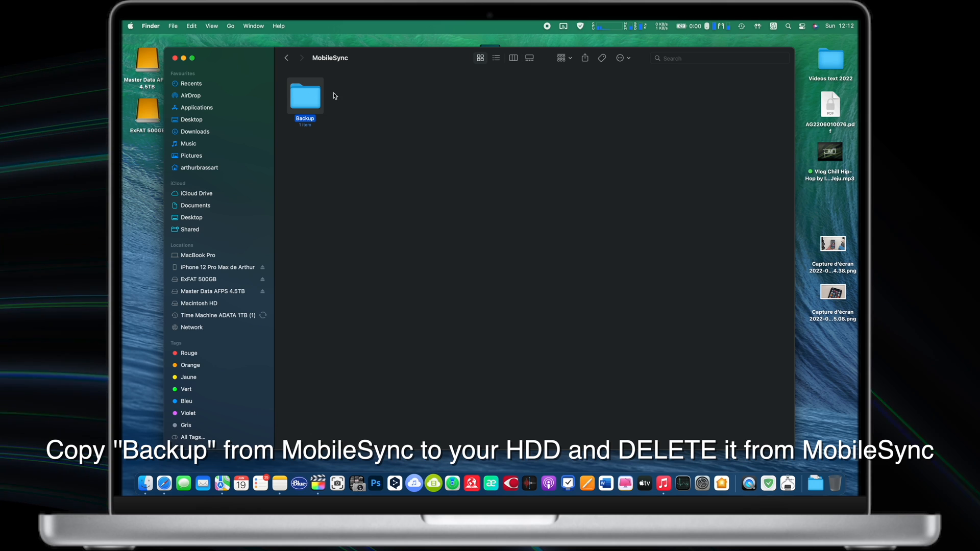
pyautogui.moveTo(218, 288)
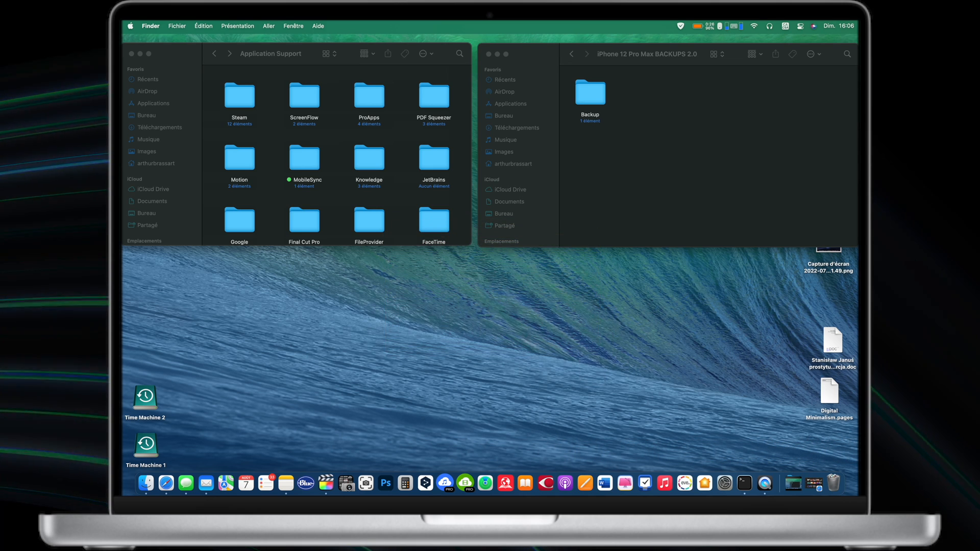
# - Launch Terminal via Spotlight and begin the ln -s symbolic-link command
pyautogui.write('terminal.app')
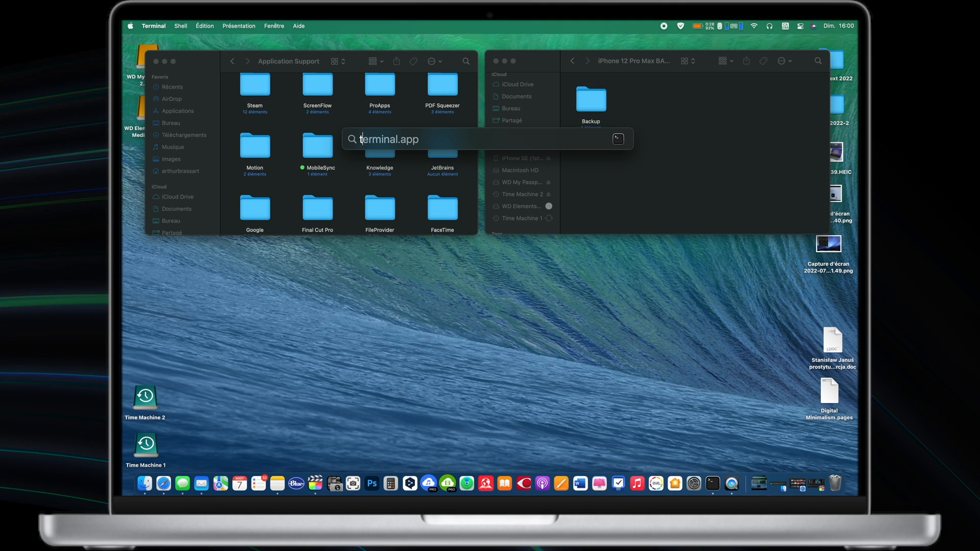
pyautogui.write('terminal.app')
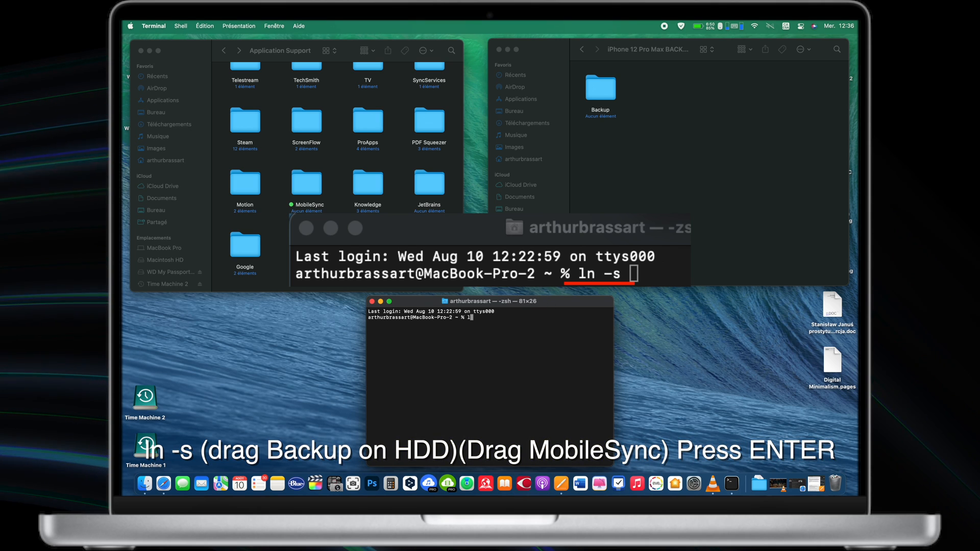
pyautogui.write('n -s')
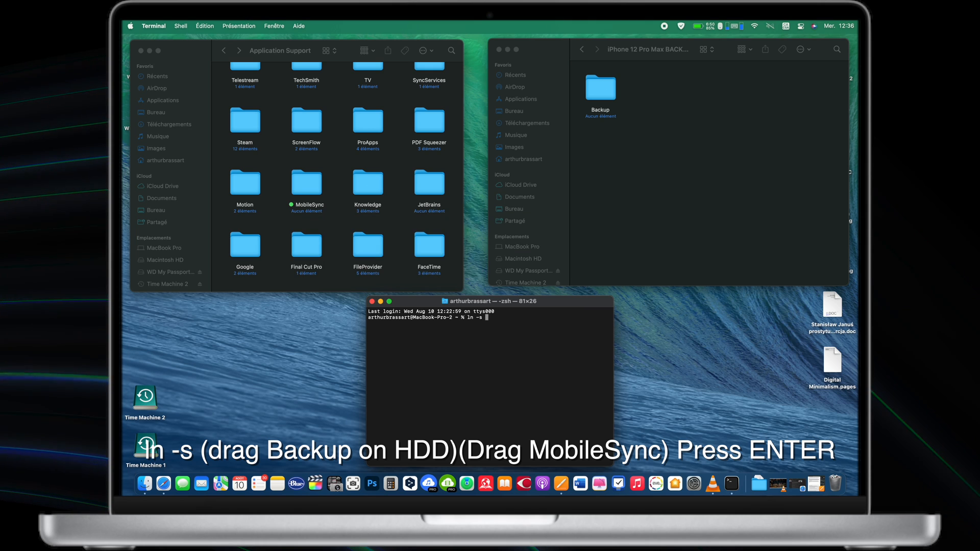
pyautogui.moveTo(527, 73)
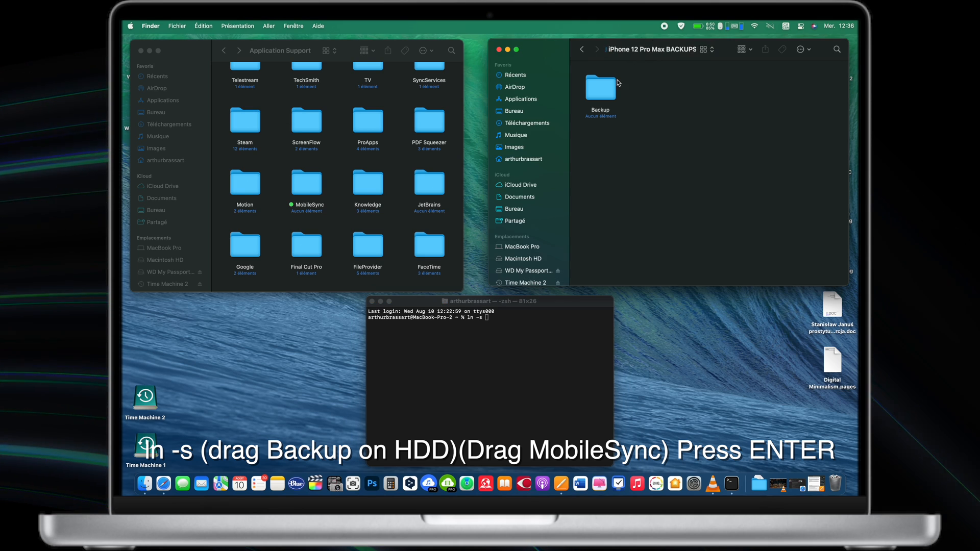
# - Add the drive's Backup folder path and the MobileSync folder path to the ln -s command
pyautogui.moveTo(600, 88); pyautogui.dragTo(586, 139)
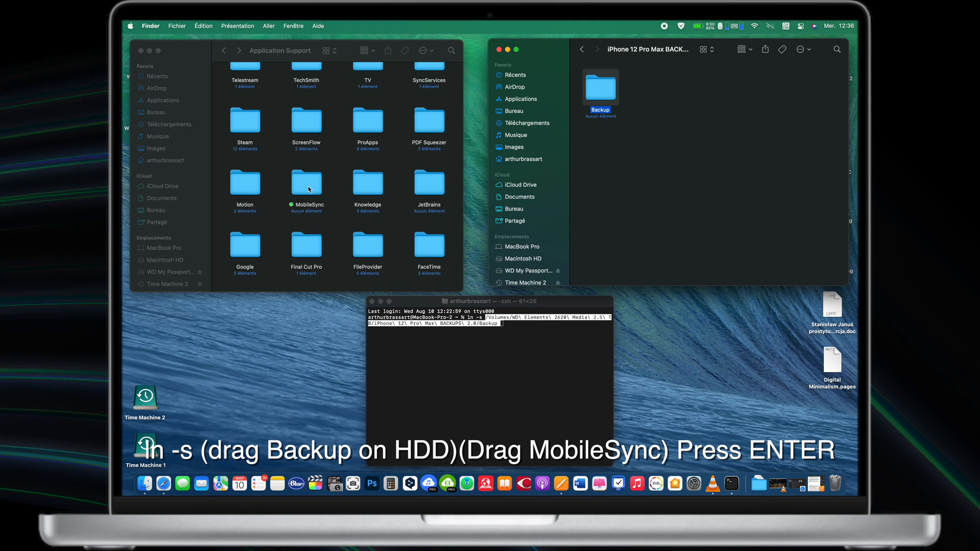
pyautogui.click(306, 183)
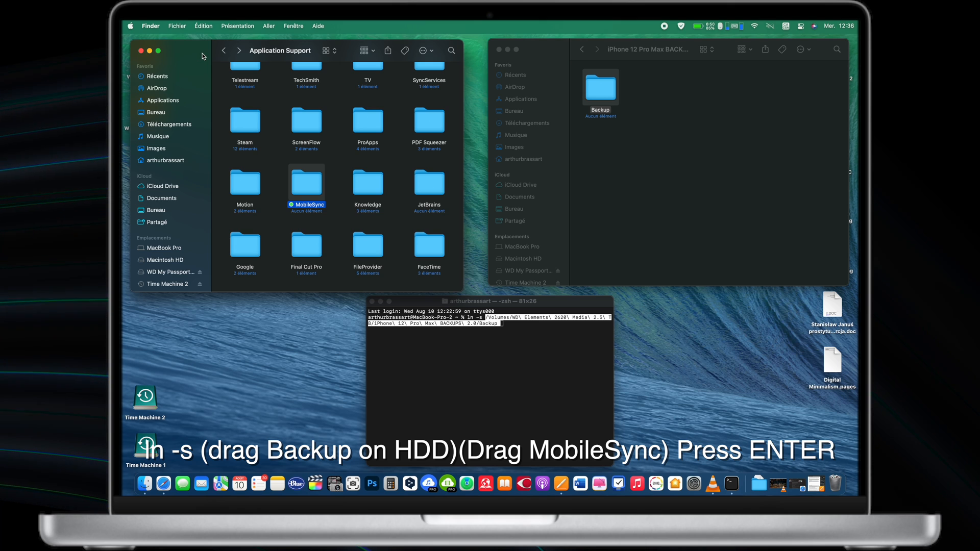
pyautogui.moveTo(306, 185); pyautogui.dragTo(315, 193)
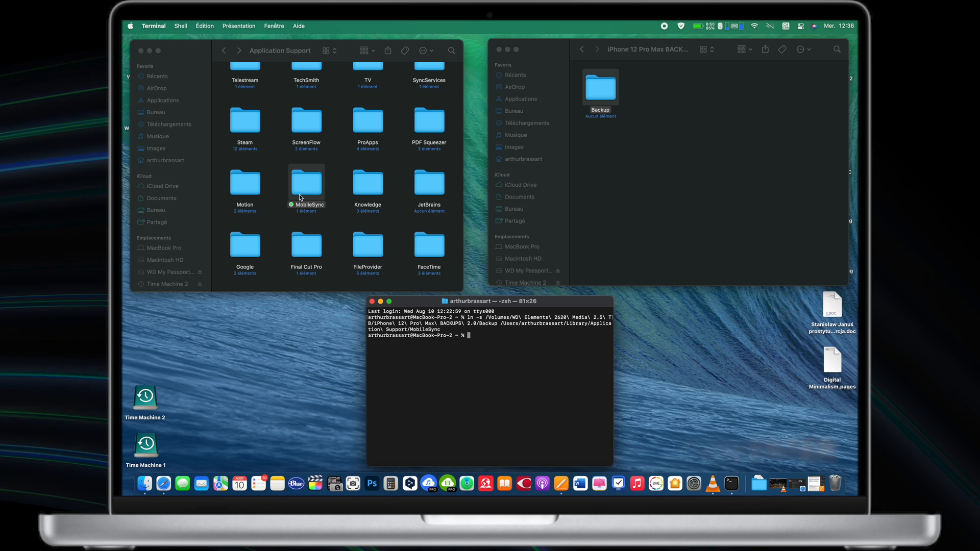
# - Check in MobileSync that the new Backup link's original is the WD Elements drive's Backup folder
pyautogui.doubleClick(305, 183)
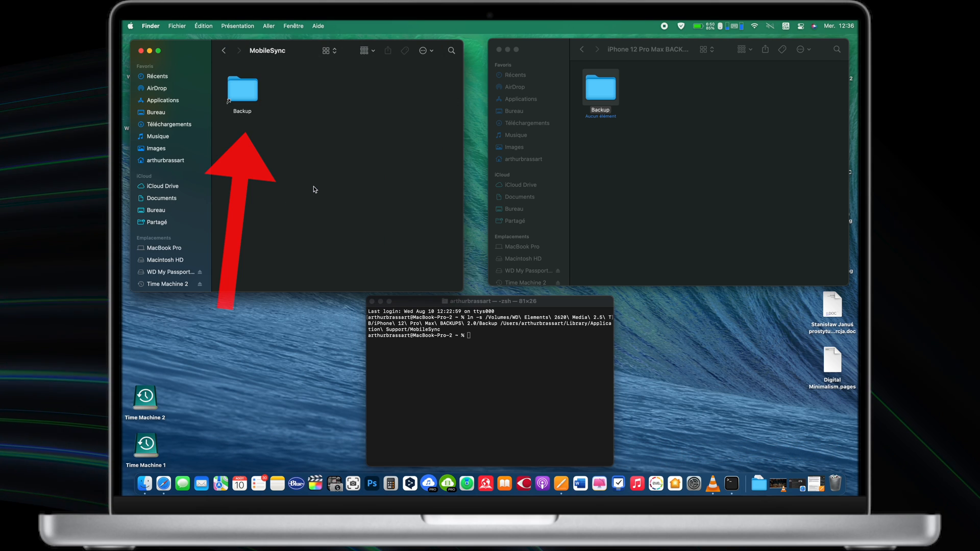
pyautogui.click(242, 90)
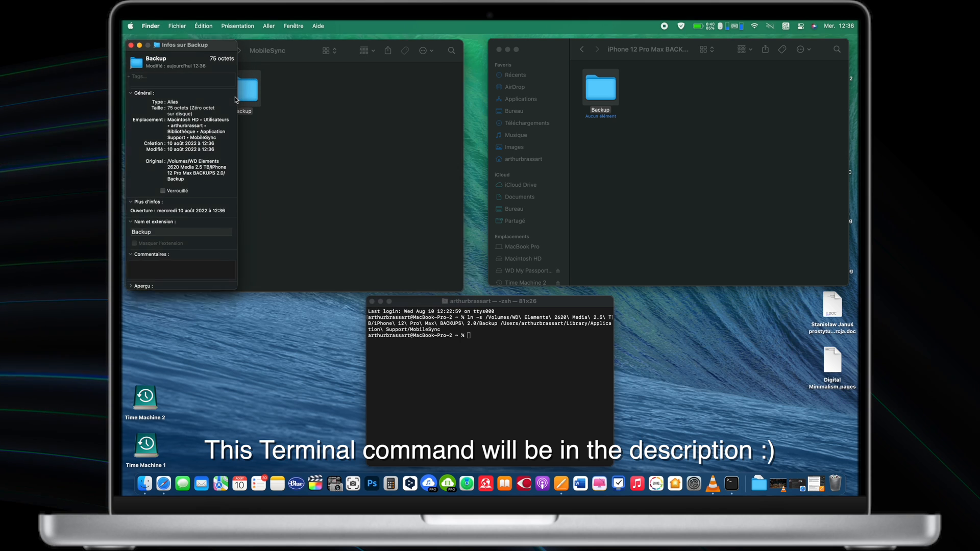
pyautogui.moveTo(181, 45); pyautogui.dragTo(386, 69)
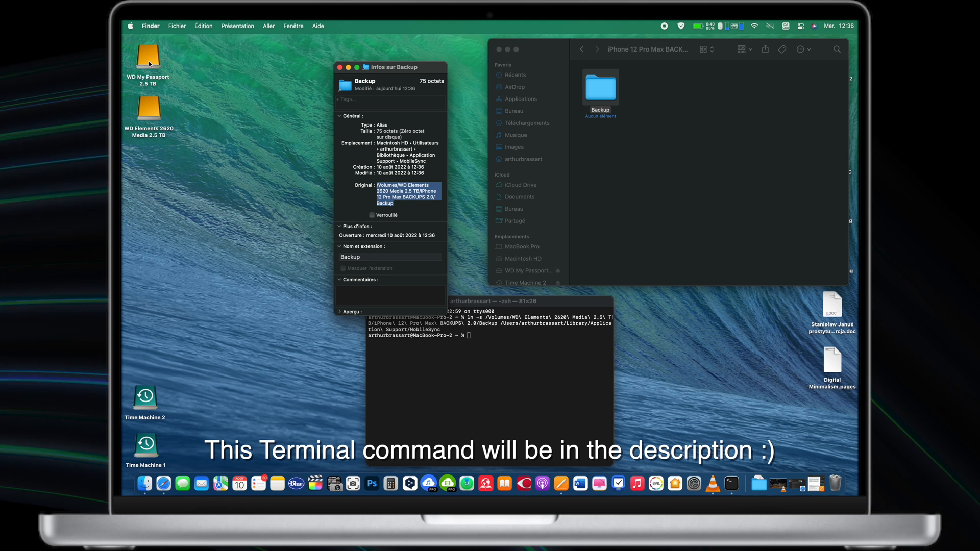
pyautogui.click(147, 55)
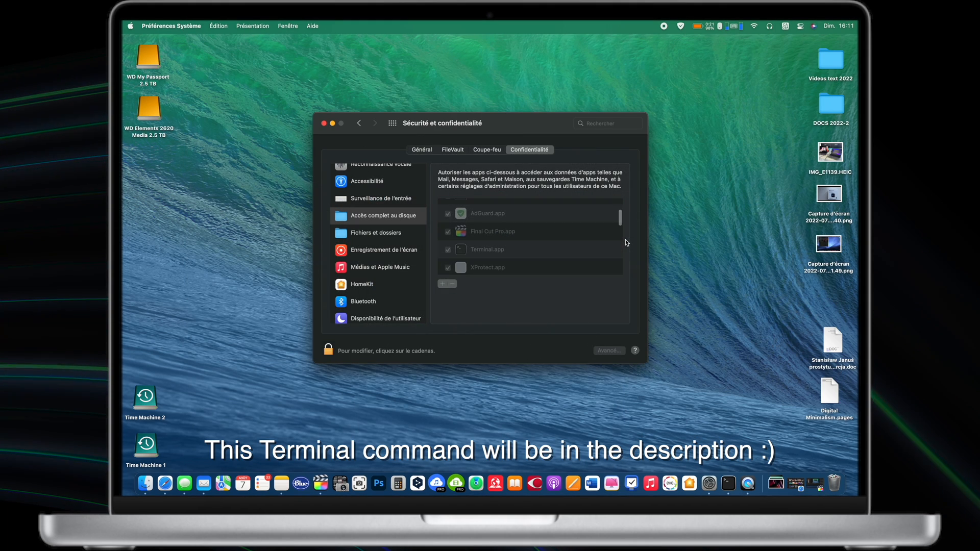
# - Show Full Disk Access apps and unlock the privacy settings with the account password
pyautogui.click(378, 216)
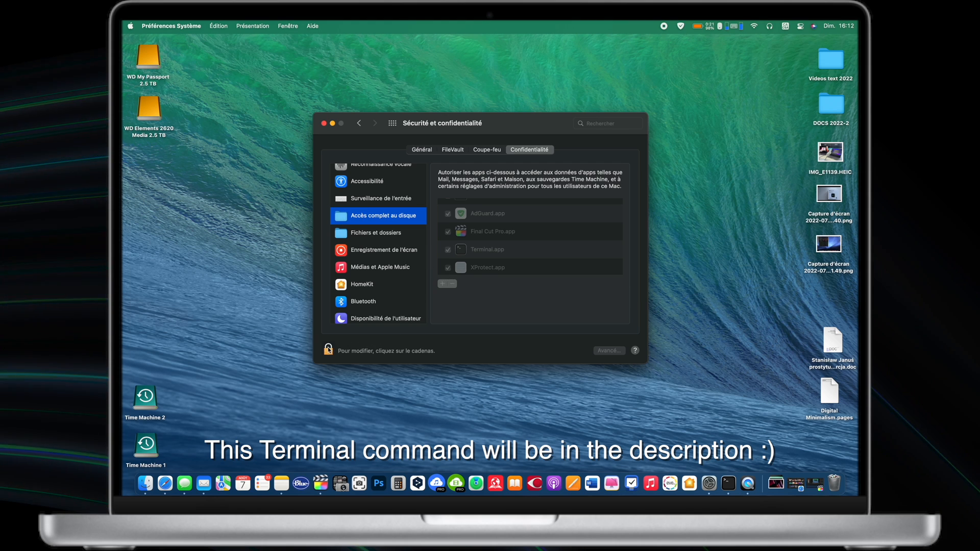
pyautogui.click(327, 350)
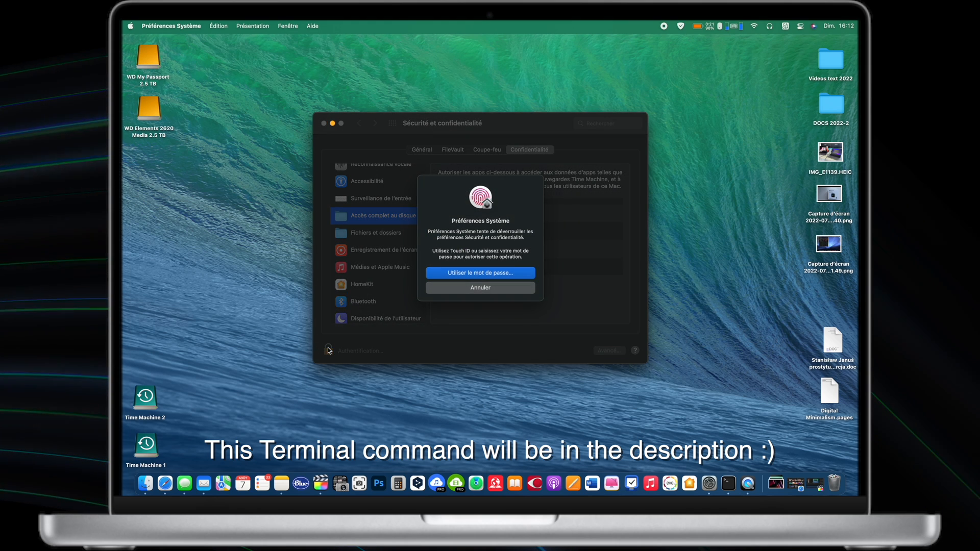
pyautogui.click(480, 274)
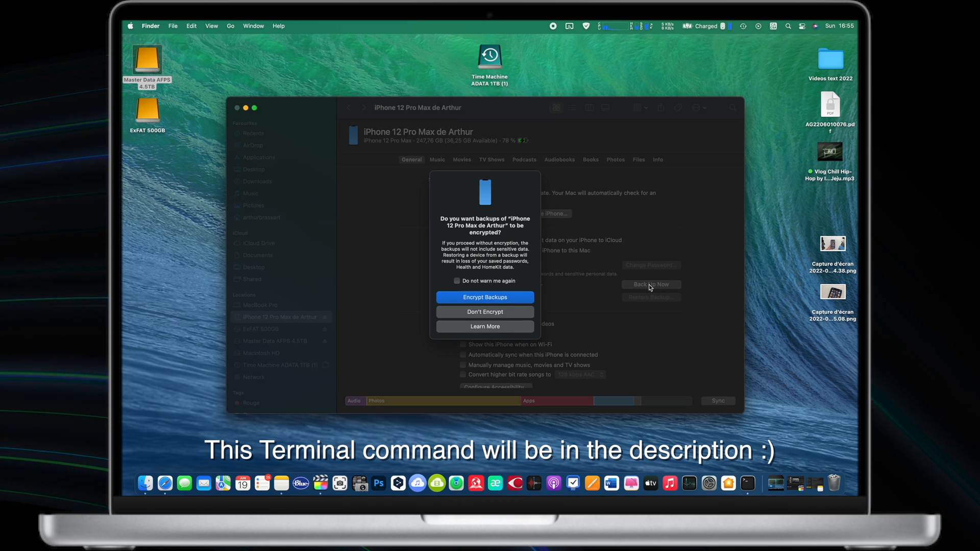
# - Choose Encrypt Backups, bringing up the backup password prompt
pyautogui.click(484, 297)
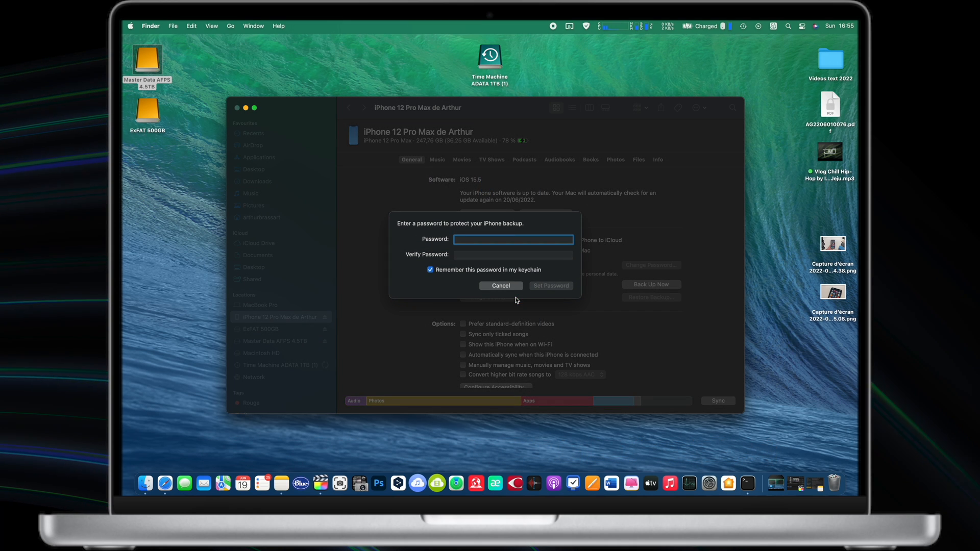